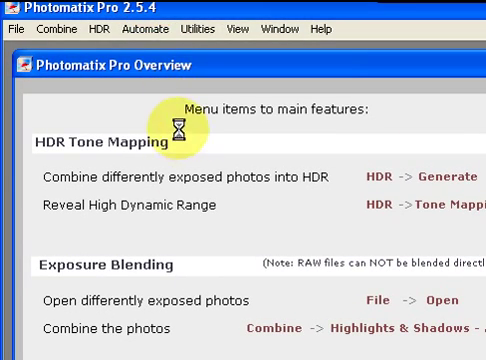
Start Batch Processing from the Automate menu.
{"action": "left_click", "coordinate": [144, 30]}
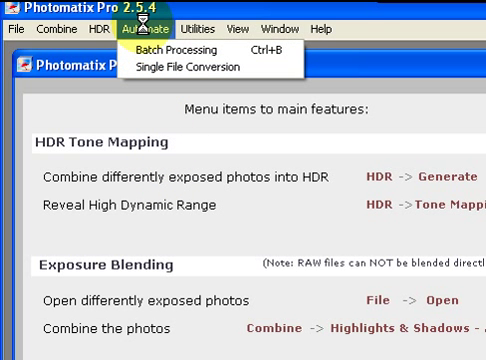
{"action": "mouse_move", "coordinate": [176, 48]}
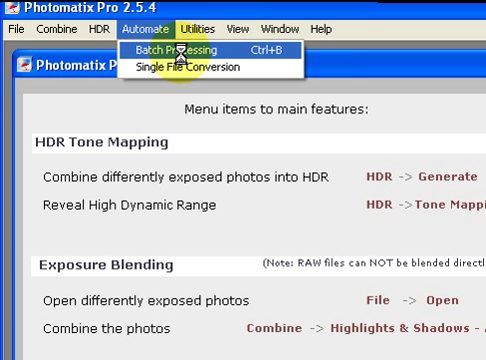
{"action": "left_click", "coordinate": [196, 44]}
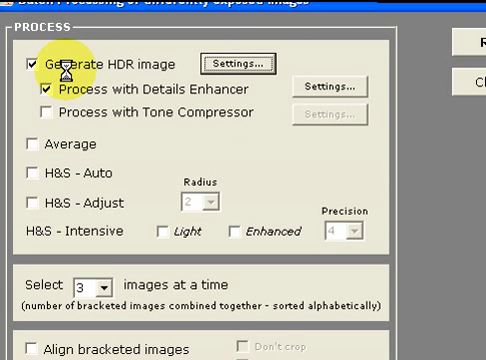
{"action": "mouse_move", "coordinate": [168, 92]}
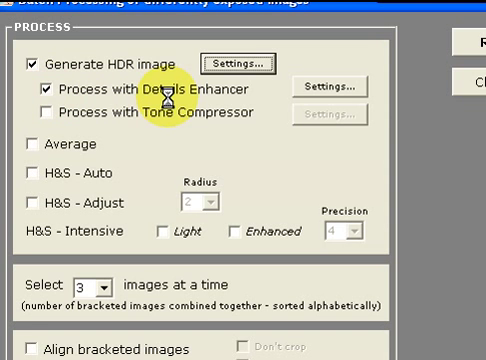
{"action": "mouse_move", "coordinate": [340, 110]}
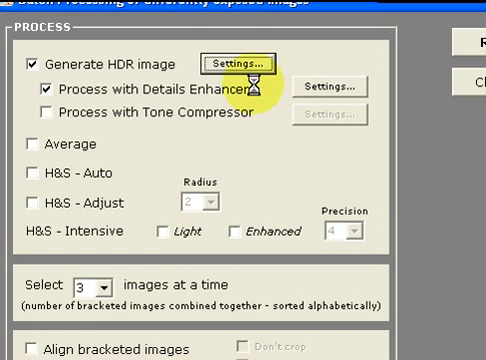
Scroll the batch options to reach the Details Enhancer processing setting.
{"action": "scroll", "scroll_direction": "down", "scroll_amount": 3}
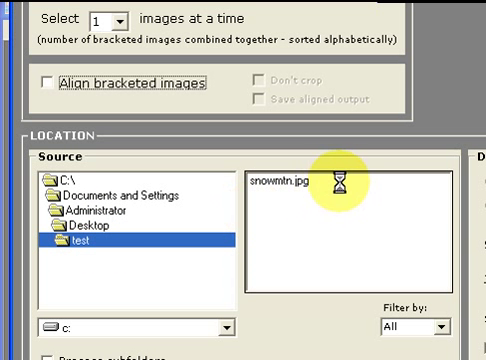
Select snowmtn.jpg in the test folder and run the batch.
{"action": "left_click", "coordinate": [296, 188]}
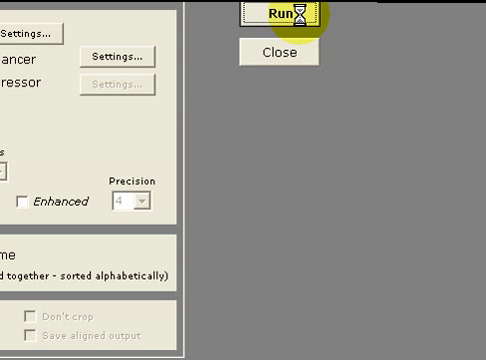
{"action": "left_click", "coordinate": [284, 12]}
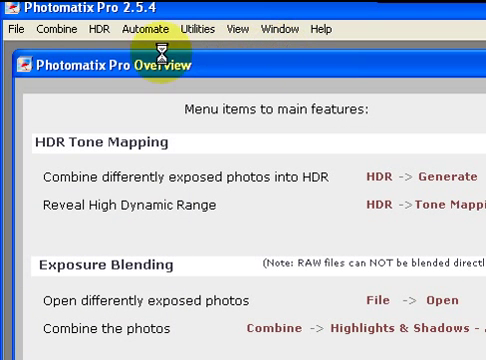
Bring up File > Open to browse for the batch-generated HDR file.
{"action": "left_click", "coordinate": [14, 28]}
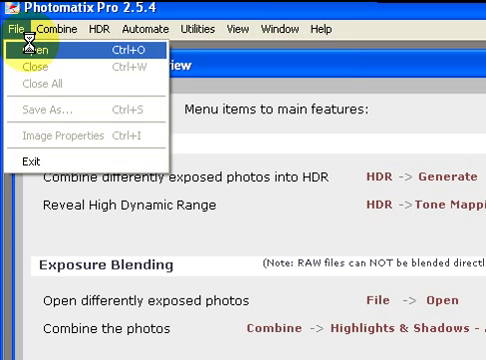
{"action": "left_click", "coordinate": [40, 48]}
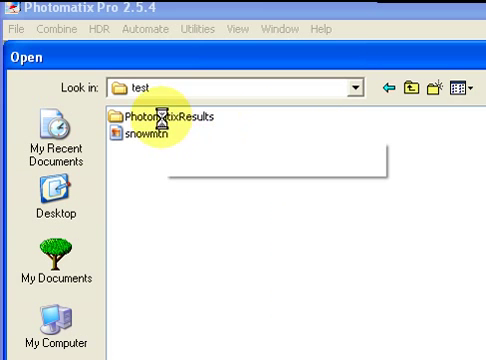
{"action": "mouse_move", "coordinate": [150, 112]}
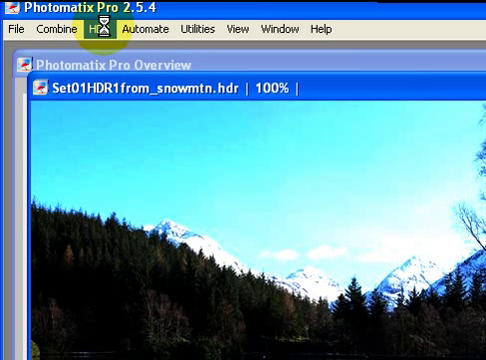
Start HDR Tone Mapping with Details Enhancer and adjust the Light Smoothing level.
{"action": "left_click", "coordinate": [100, 28]}
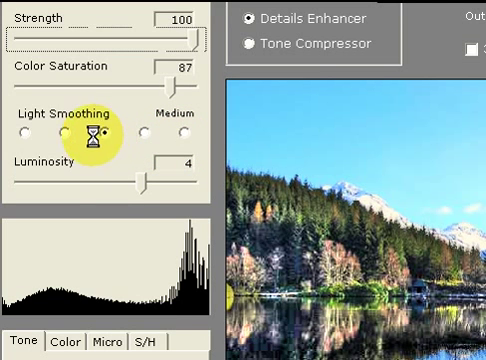
{"action": "left_click", "coordinate": [138, 136]}
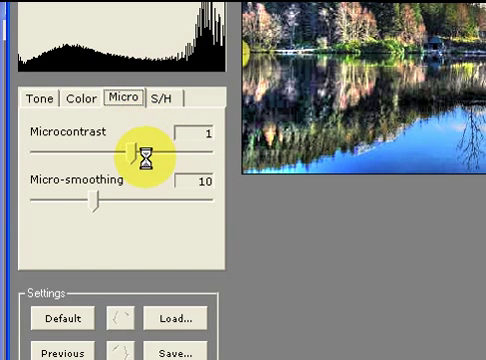
Set microcontrast to 1 with micro-smoothing 10, then move to the S/H settings.
{"action": "left_click_drag", "start_coordinate": [150, 148], "coordinate": [90, 148]}
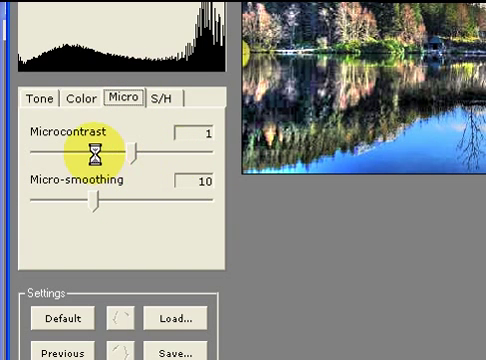
{"action": "left_click_drag", "start_coordinate": [96, 144], "coordinate": [156, 144]}
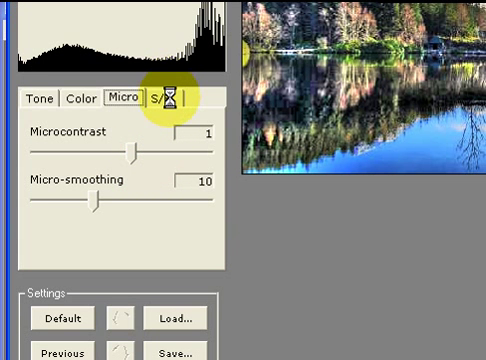
{"action": "left_click", "coordinate": [166, 100]}
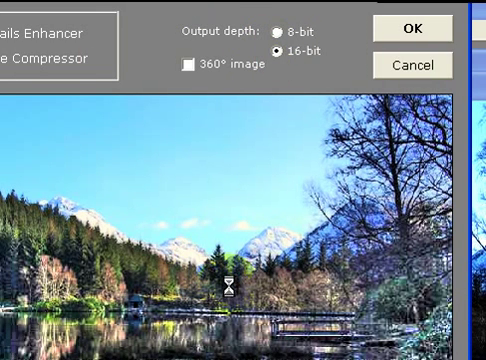
Confirm OK to process the tone-mapped 16-bit lake image.
{"action": "left_click", "coordinate": [416, 24]}
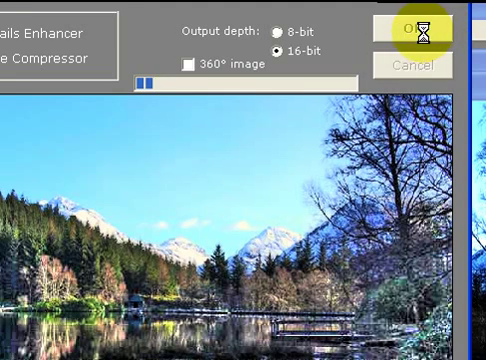